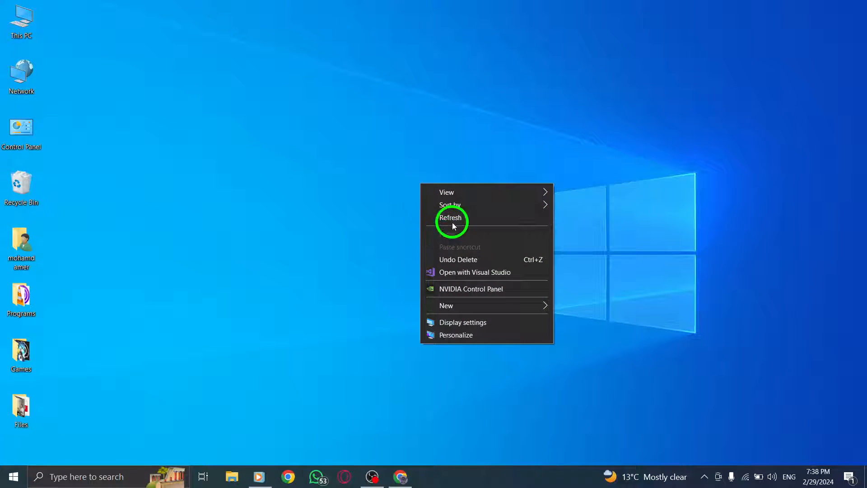
Step: Go from your profile via More and Settings and privacy to Notifications settings
left_click(450, 217)
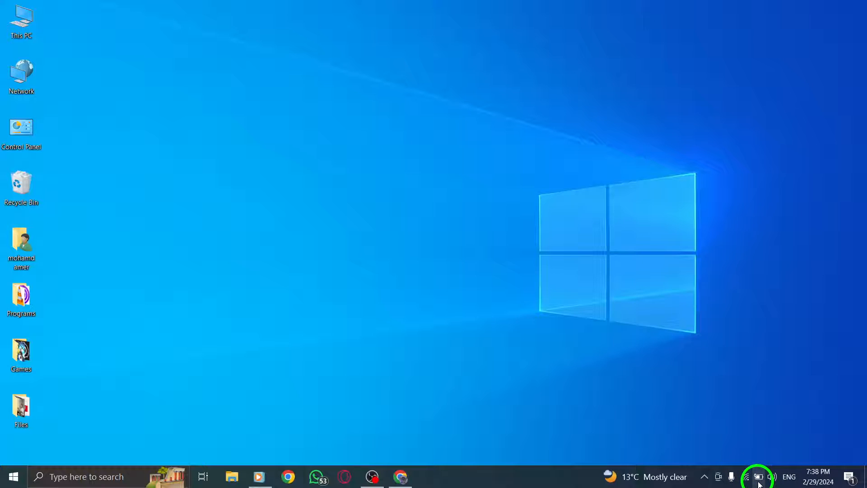
mouse_move(355, 170)
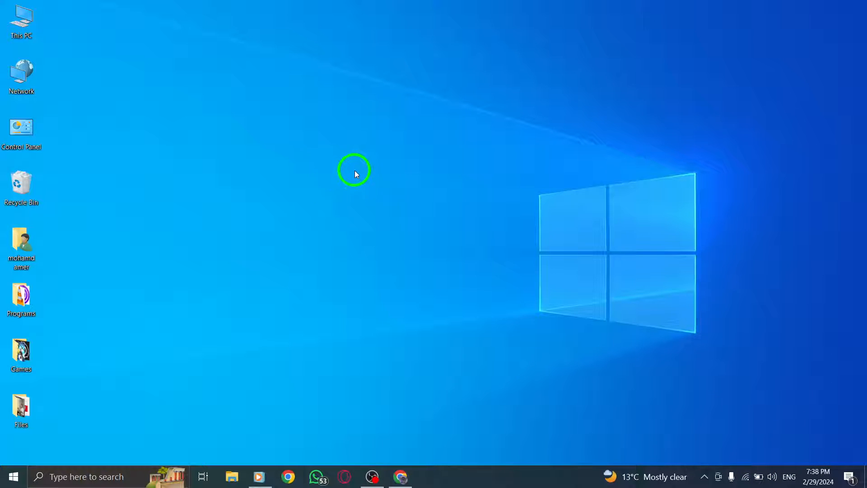
mouse_move(448, 185)
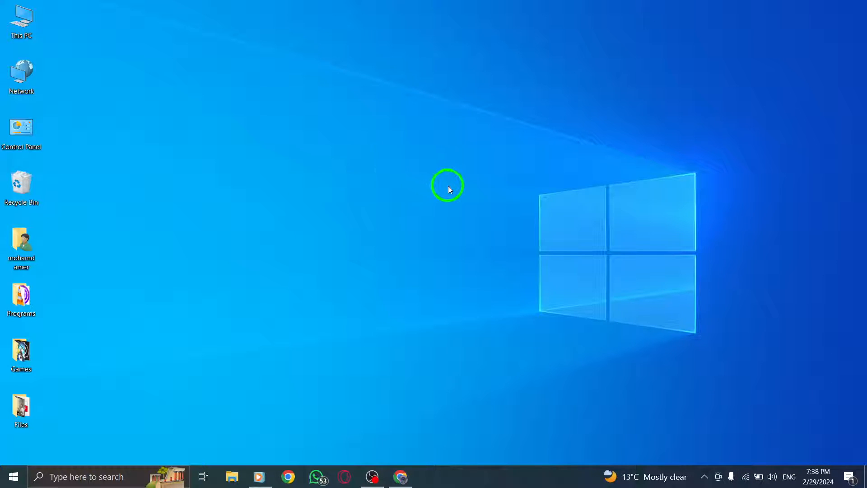
left_click(406, 475)
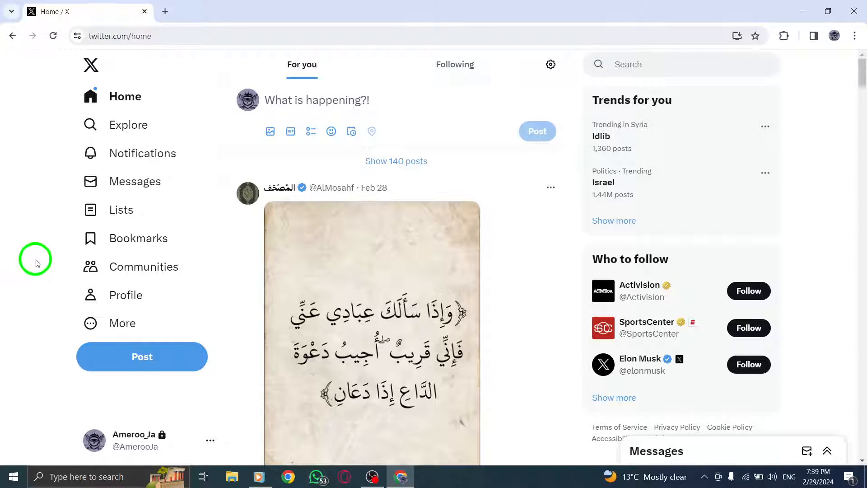
left_click(130, 295)
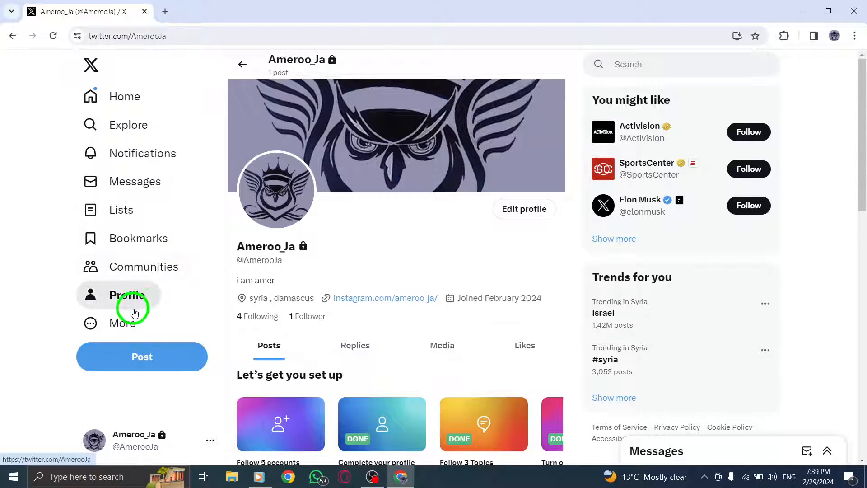
left_click(123, 323)
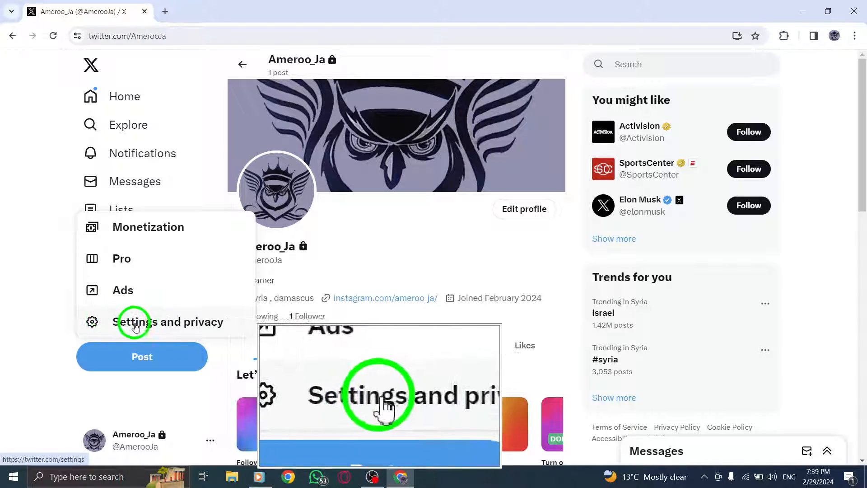
left_click(170, 322)
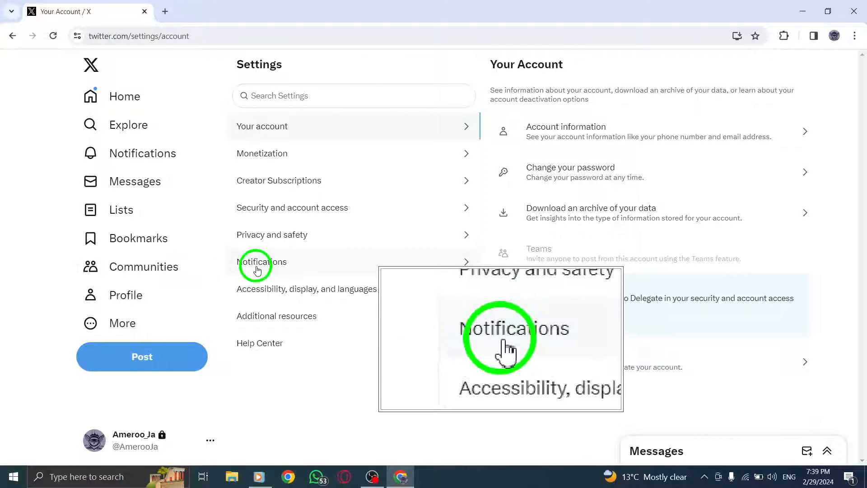
left_click(261, 262)
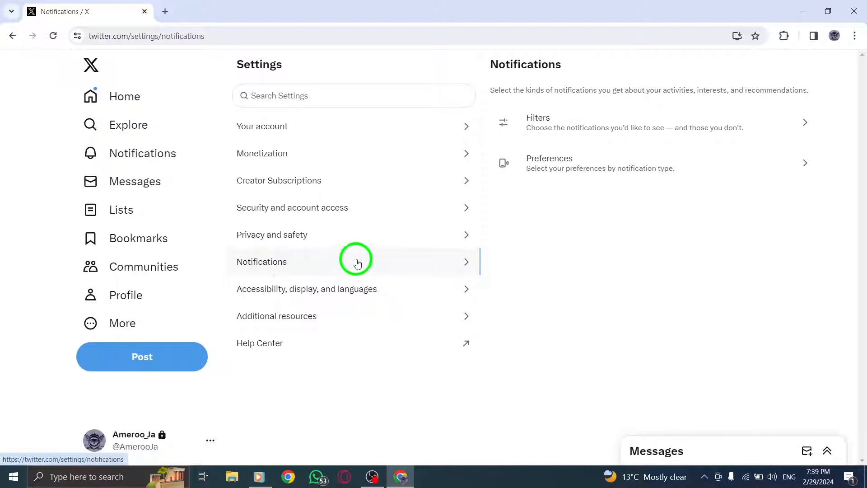
Step: Turn twitter.com's Chrome notification permission off and back on, then close the site panel
left_click(77, 36)
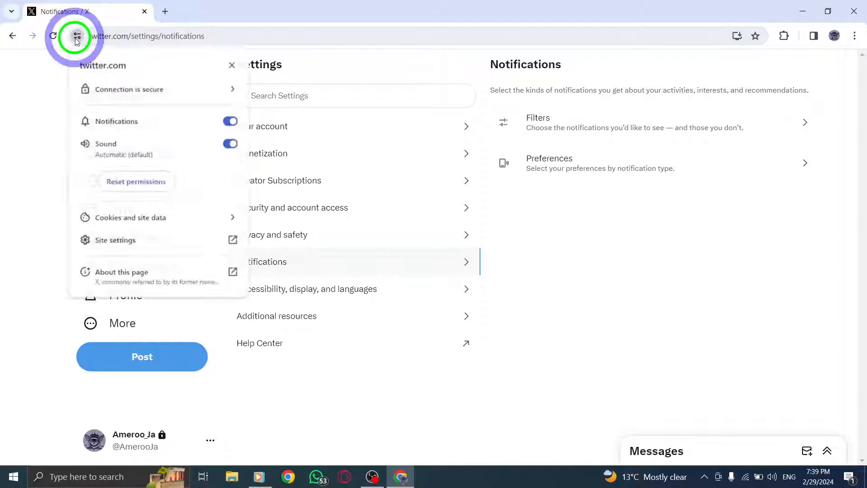
left_click(229, 121)
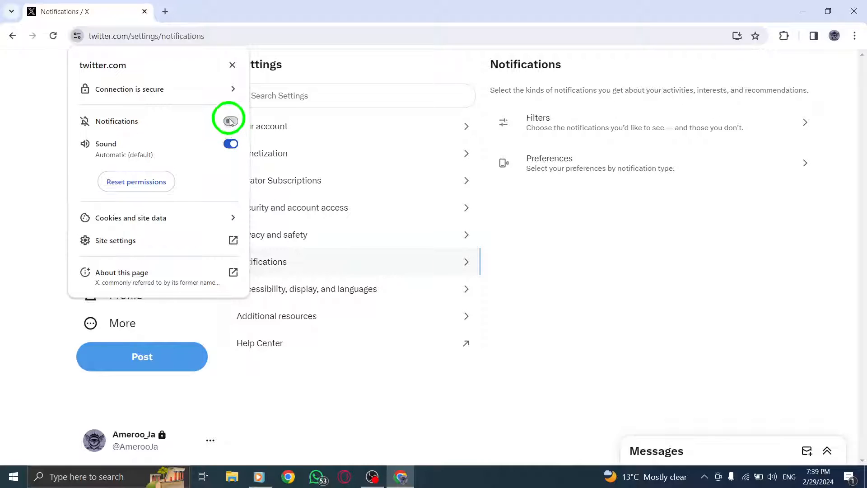
left_click(231, 121)
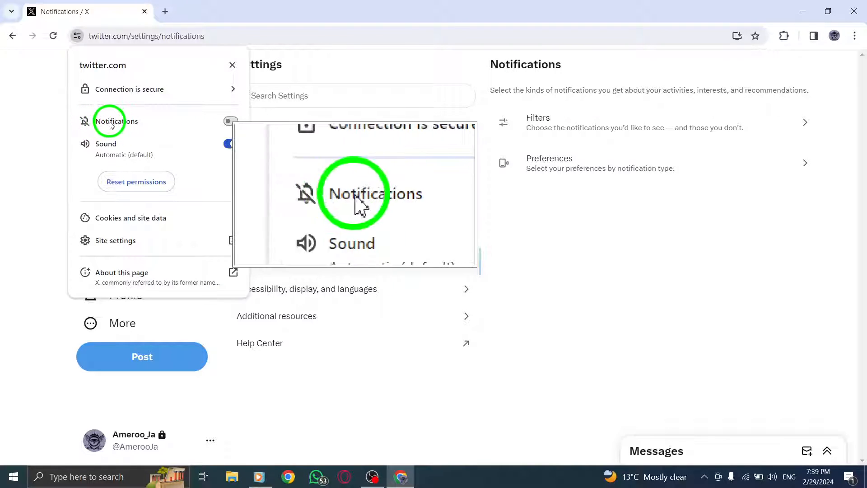
left_click(227, 120)
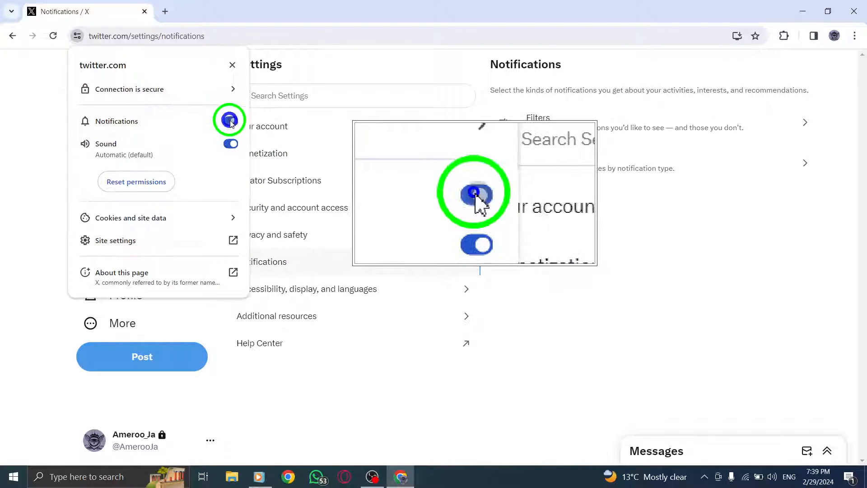
left_click(230, 121)
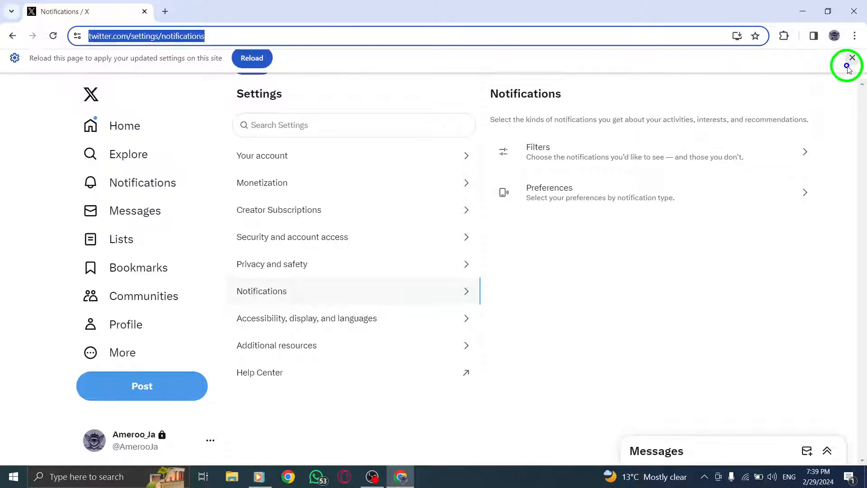
Step: Close the 'Reload this page to apply your updated settings' bar
left_click(852, 57)
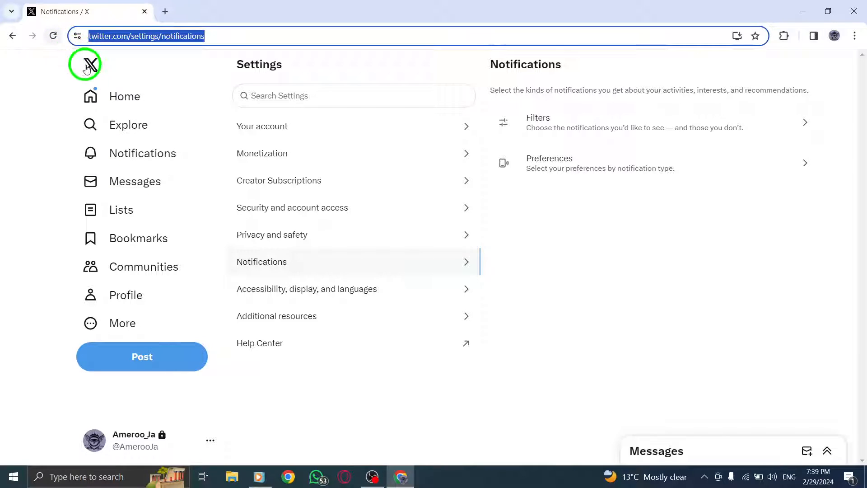